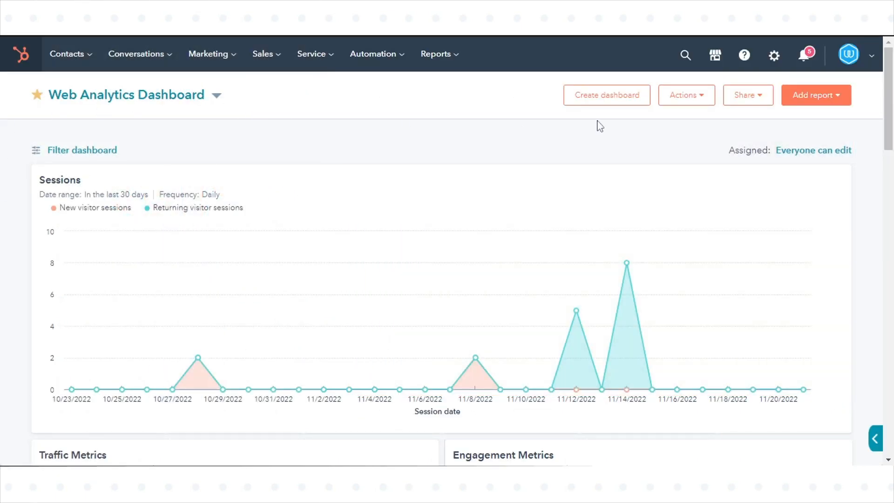
# - Expand the Marketplaces menu from the top navigation of the Web Analytics Dashboard
pyautogui.click(714, 55)
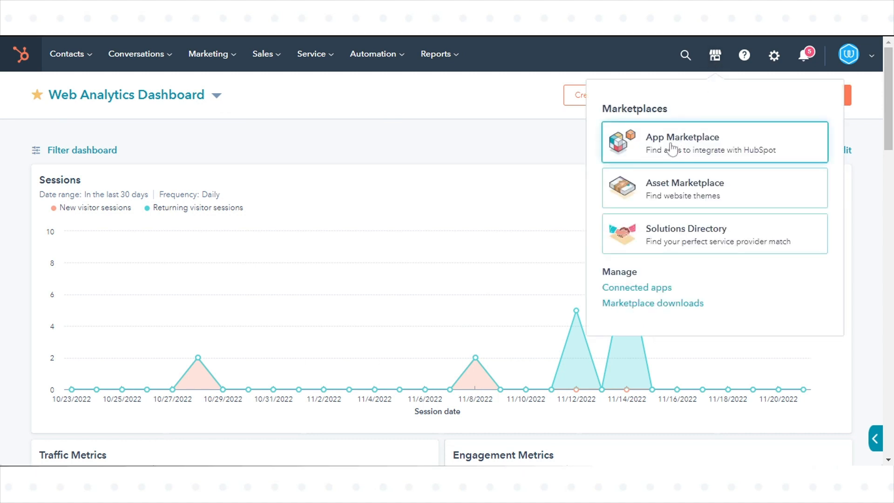
# - Enter the App Marketplace and search it for 'Gmail'
pyautogui.click(682, 143)
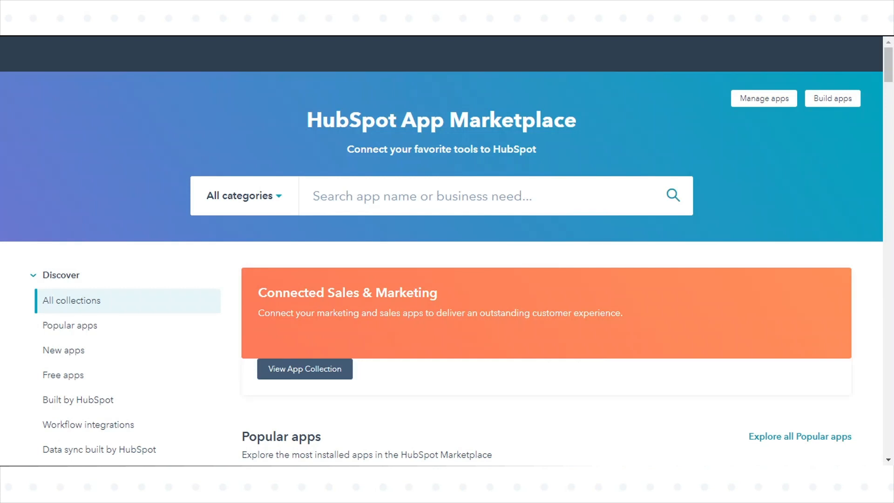
pyautogui.write('G')
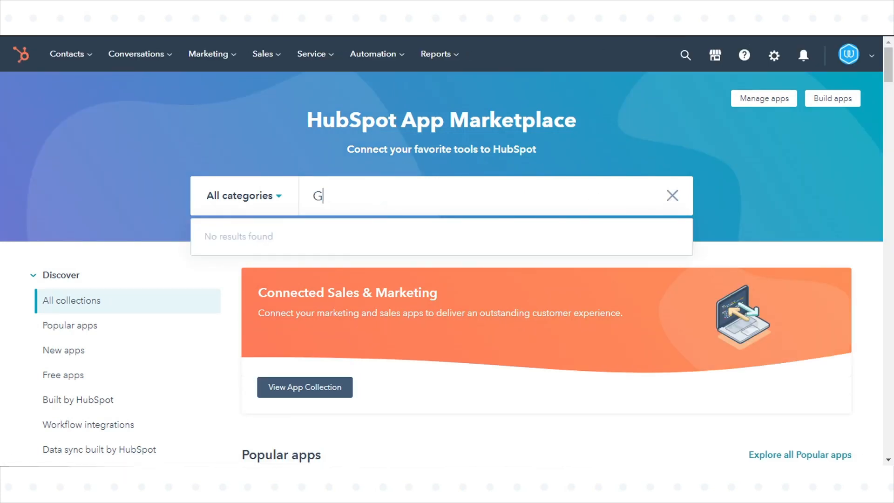
pyautogui.write('mail')
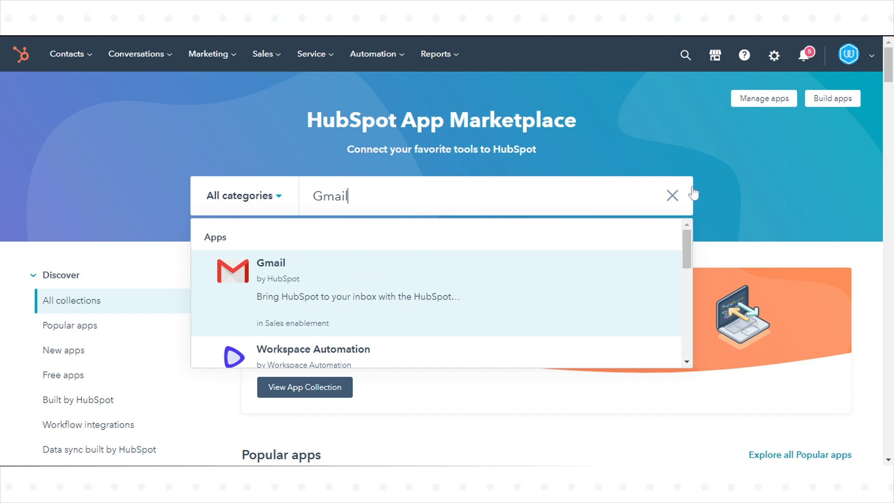
pyautogui.scroll(-3)
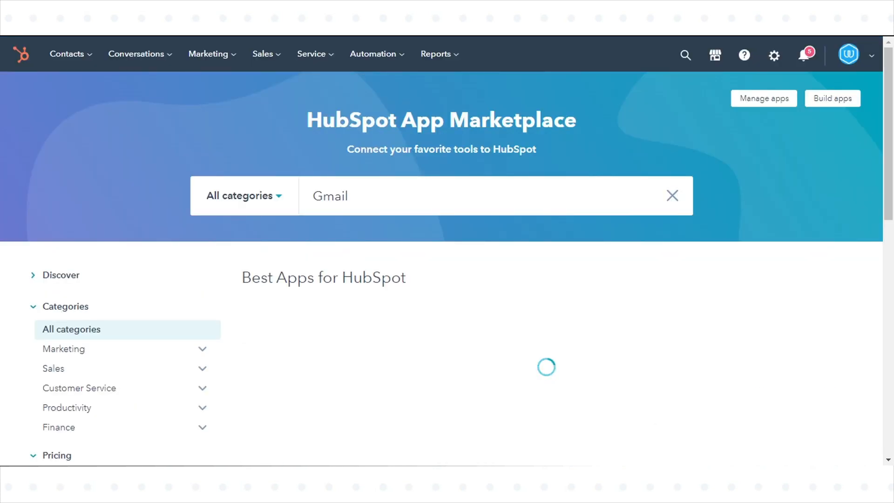
# - View the Gmail listing's pricing: Free, Basic at $6/mo and Business at $12/mo
pyautogui.scroll(-3)
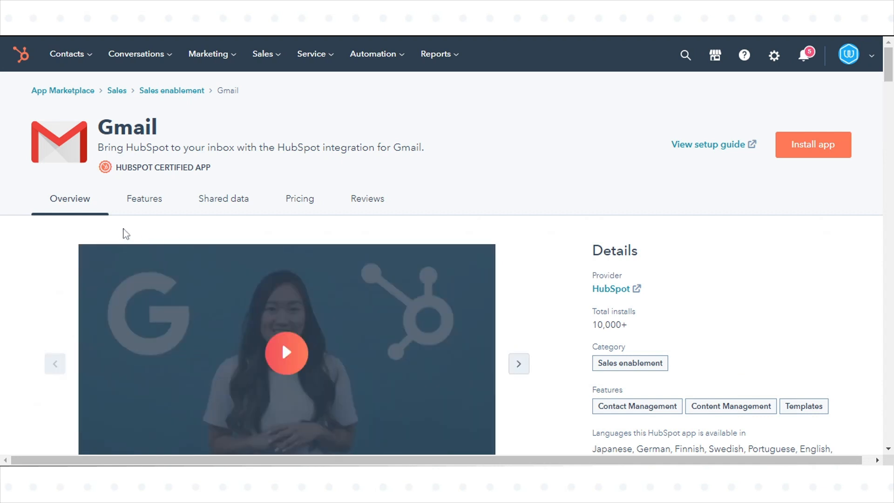
pyautogui.moveTo(86, 207)
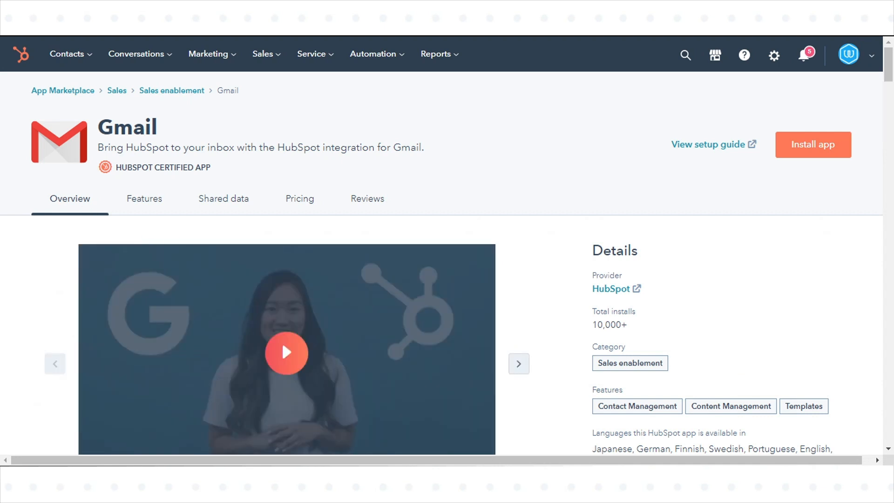
pyautogui.moveTo(145, 198)
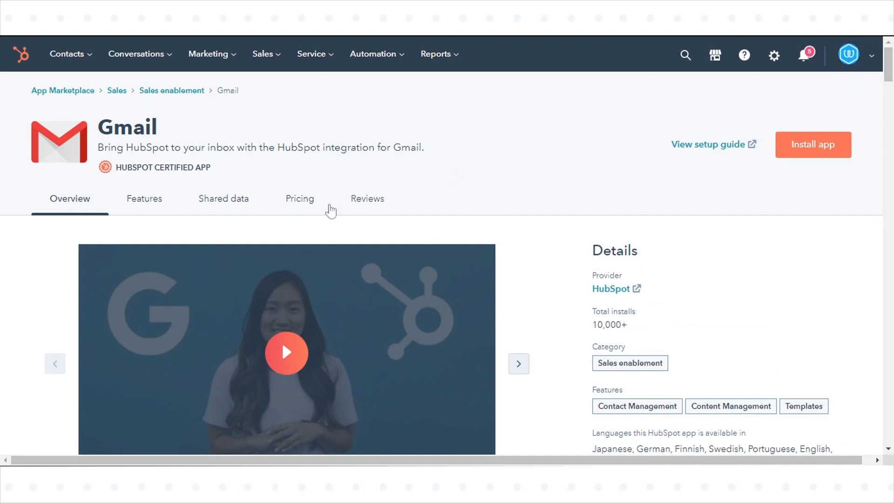
pyautogui.moveTo(295, 204)
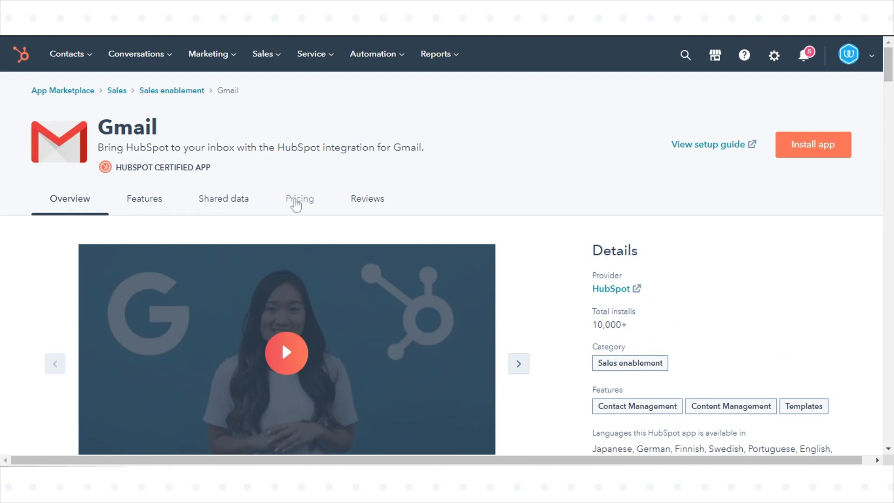
pyautogui.click(299, 198)
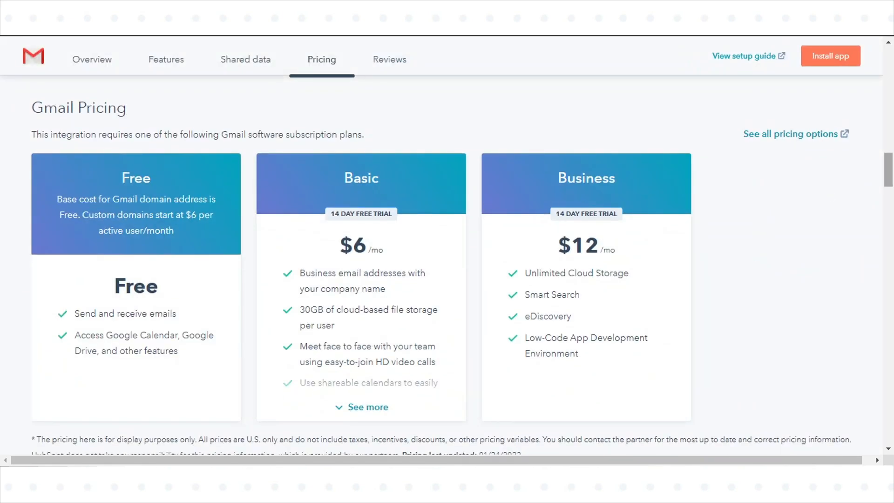
pyautogui.scroll(-3)
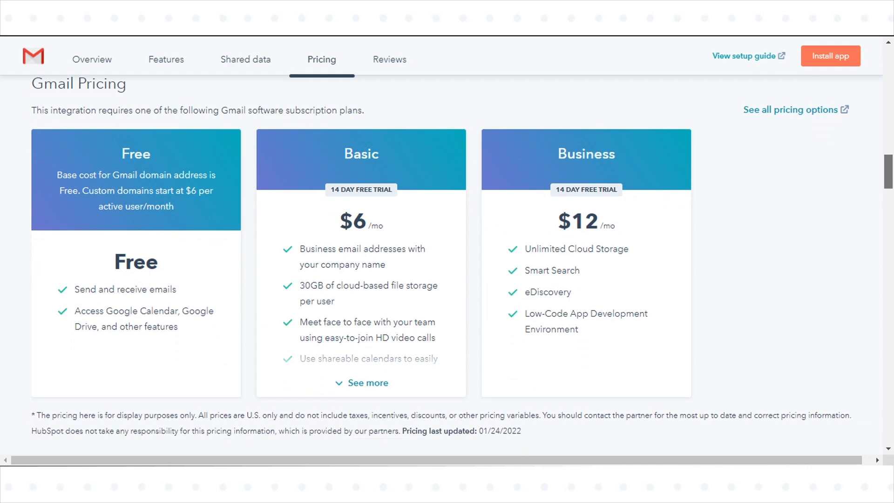
# - Return to the Gmail listing overview to begin installing the app
pyautogui.click(92, 58)
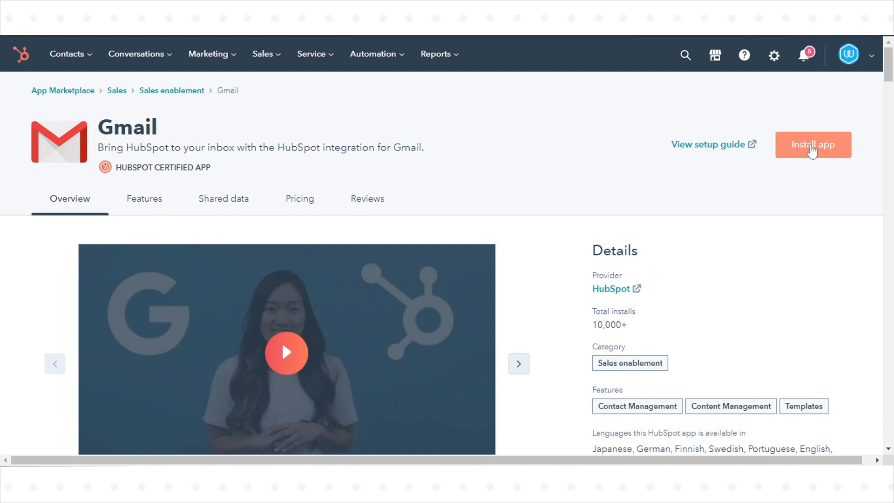
pyautogui.moveTo(812, 154)
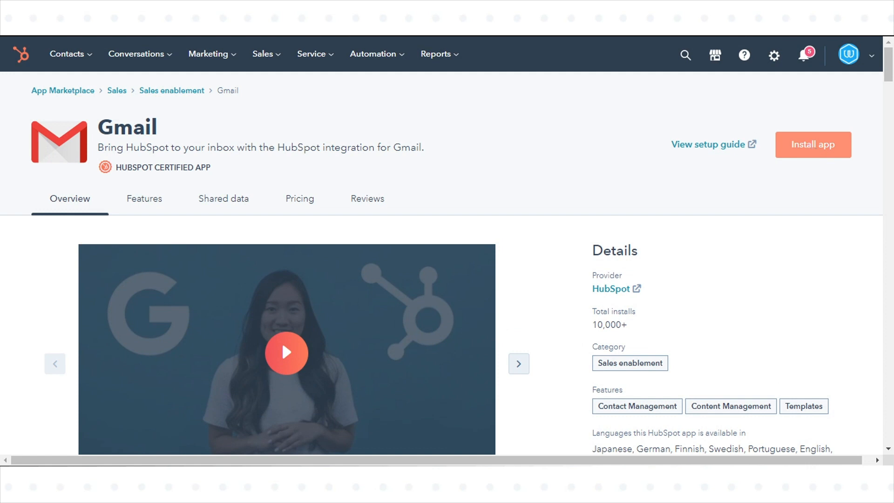
pyautogui.moveTo(716, 41)
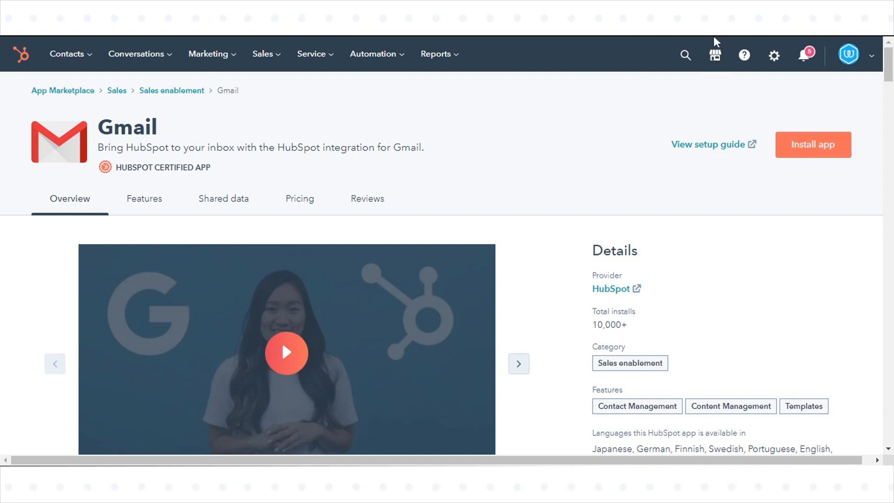